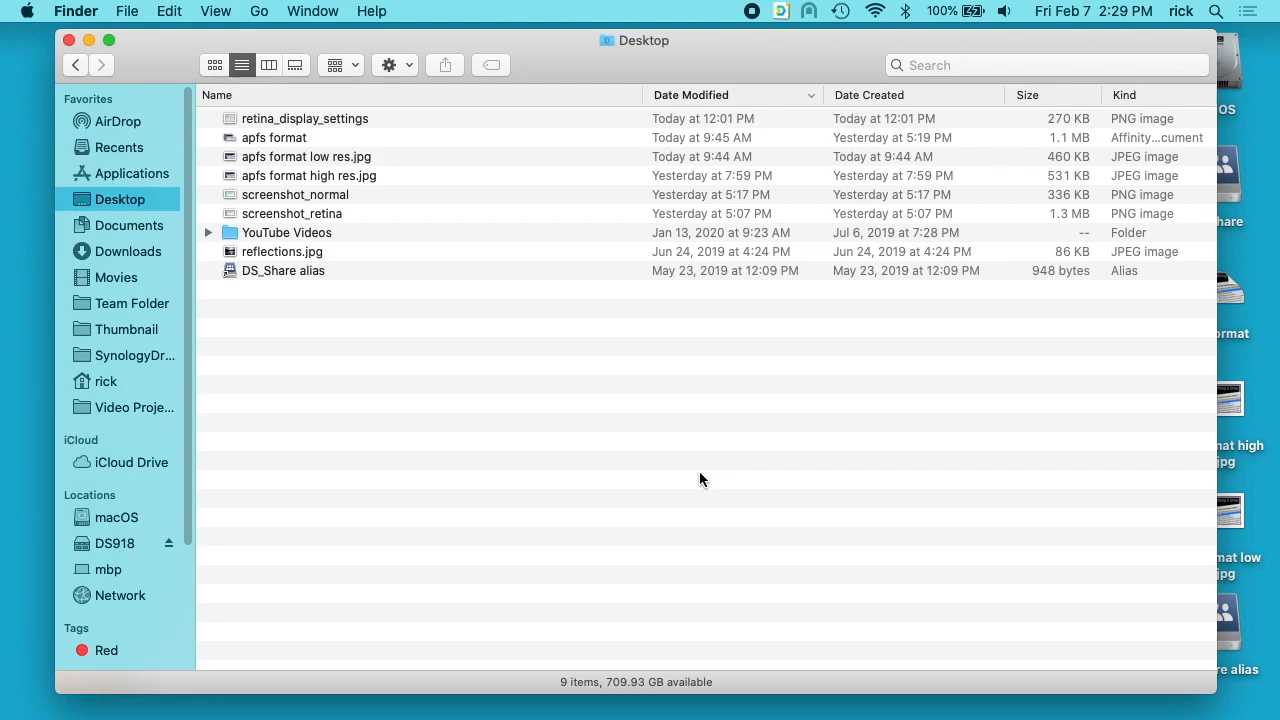
mouse_move(504, 368)
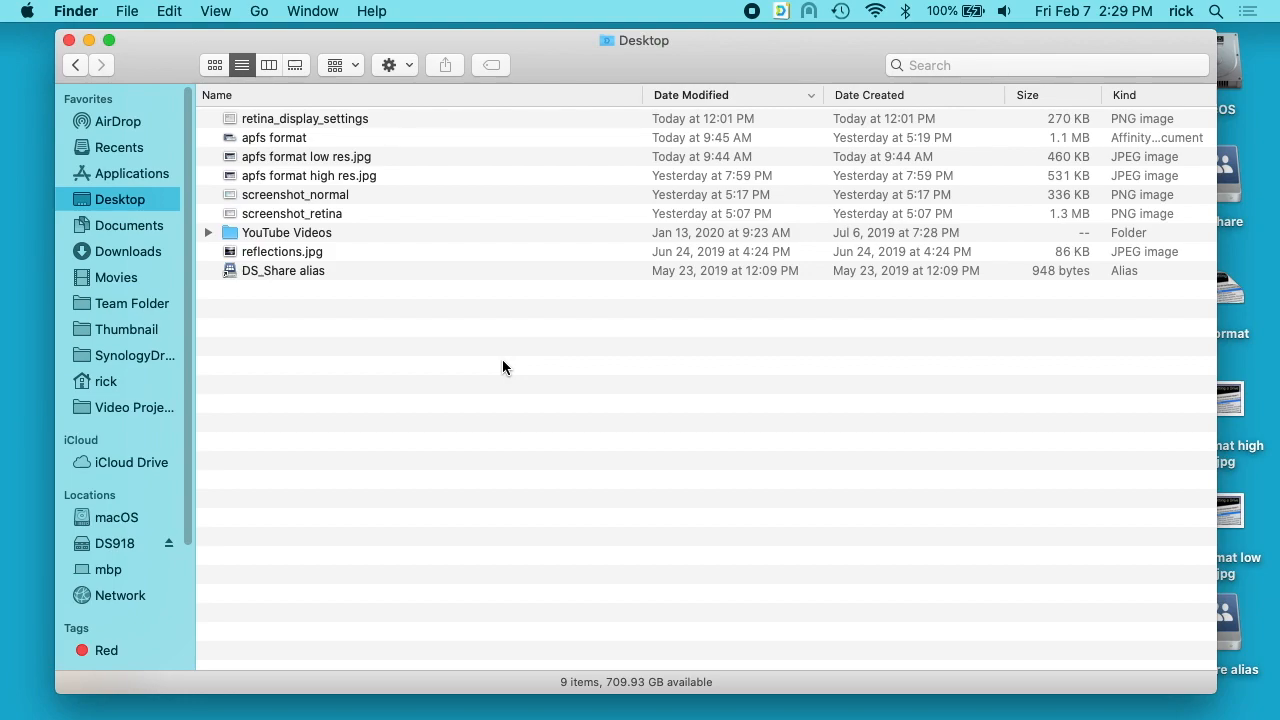
- Select apfs format high res.jpg and preview its 'Mac: Formatting a Drive with APFS' thumbnail in Quick Look
left_click(330, 194)
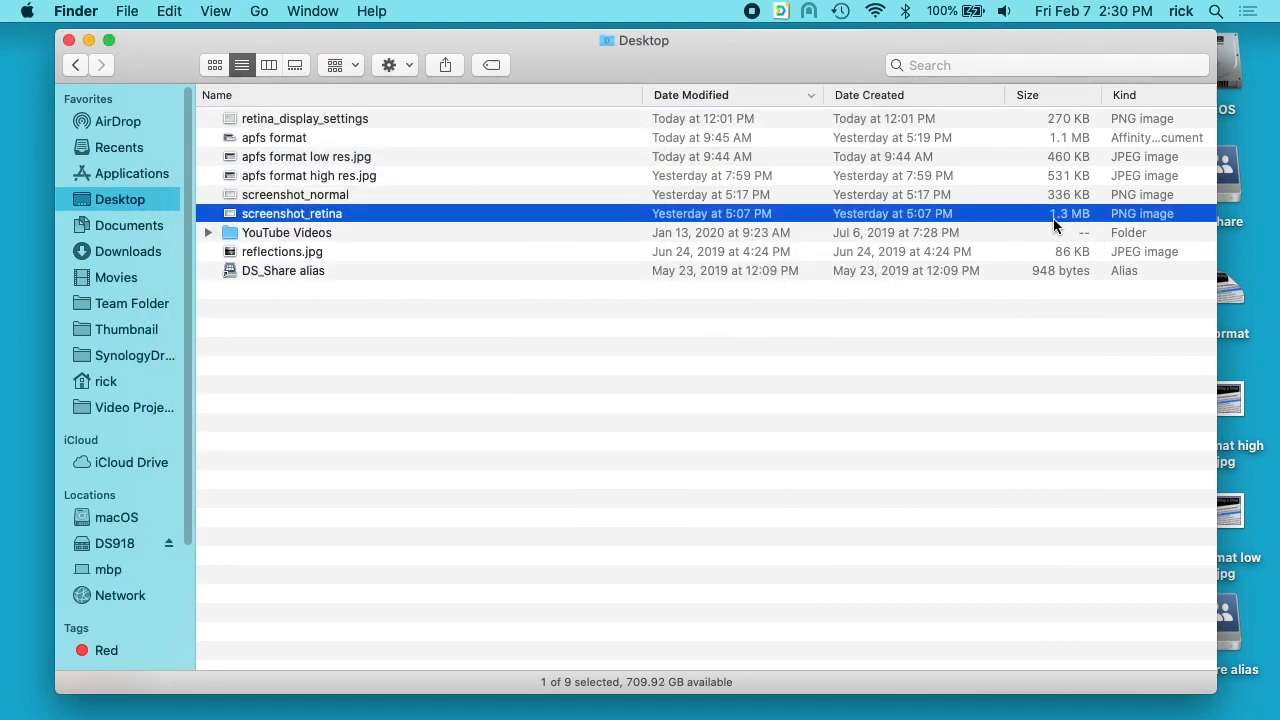
left_click(304, 118)
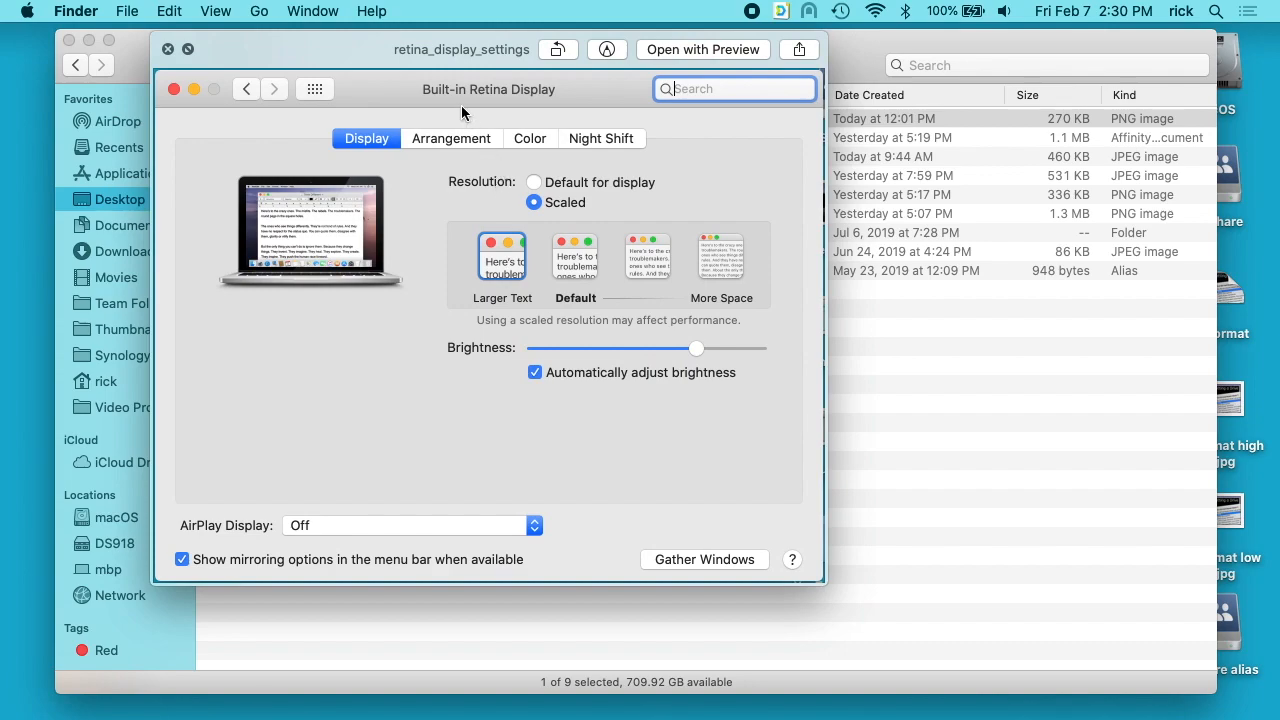
mouse_move(458, 110)
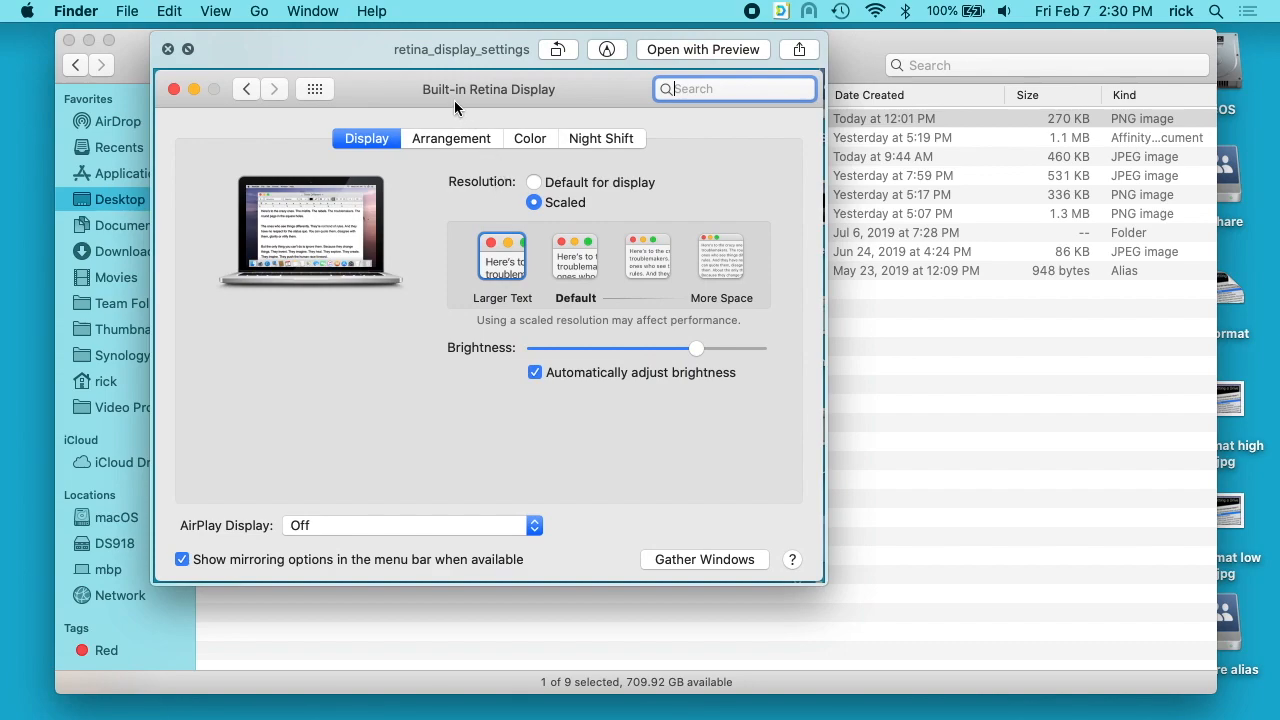
mouse_move(416, 252)
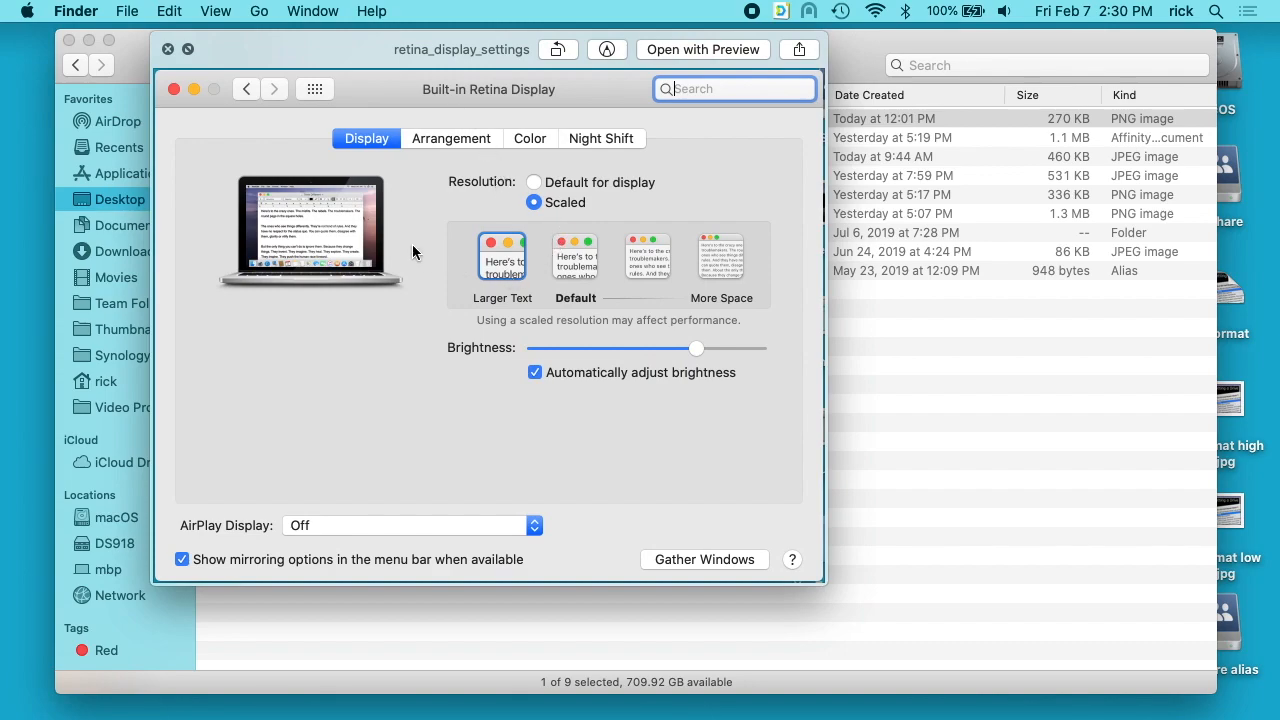
mouse_move(444, 264)
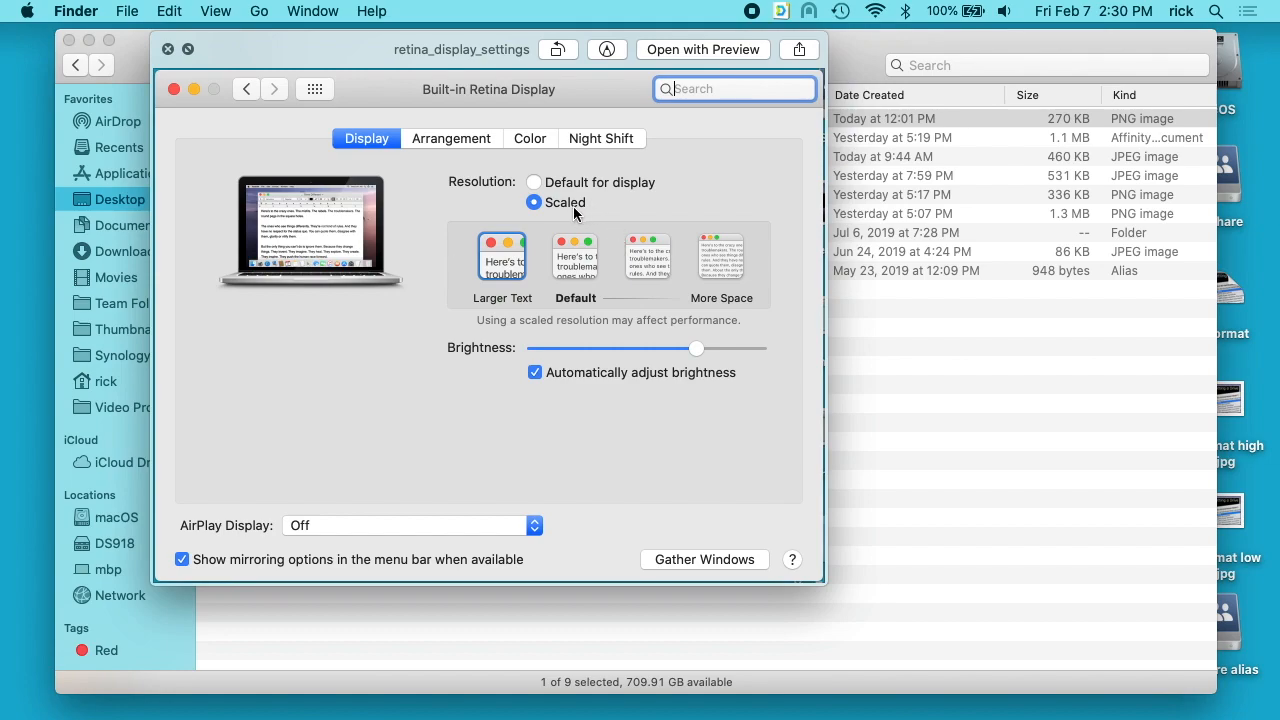
mouse_move(568, 284)
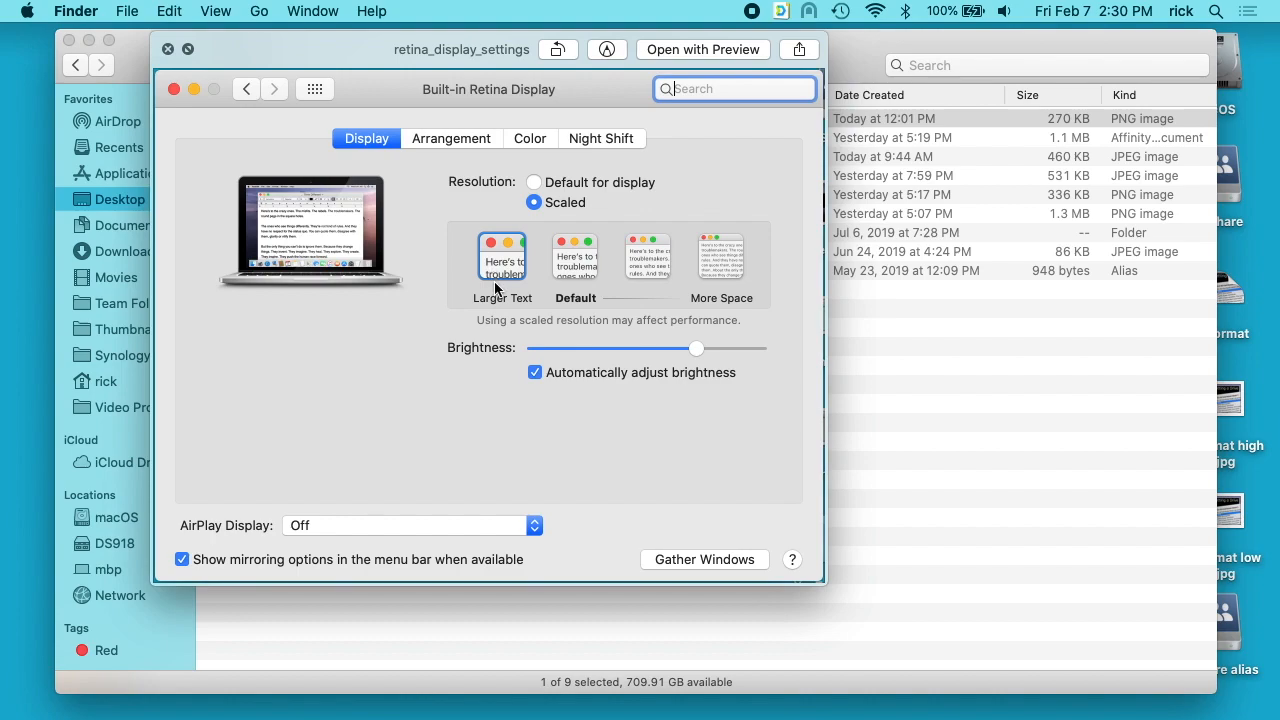
mouse_move(508, 278)
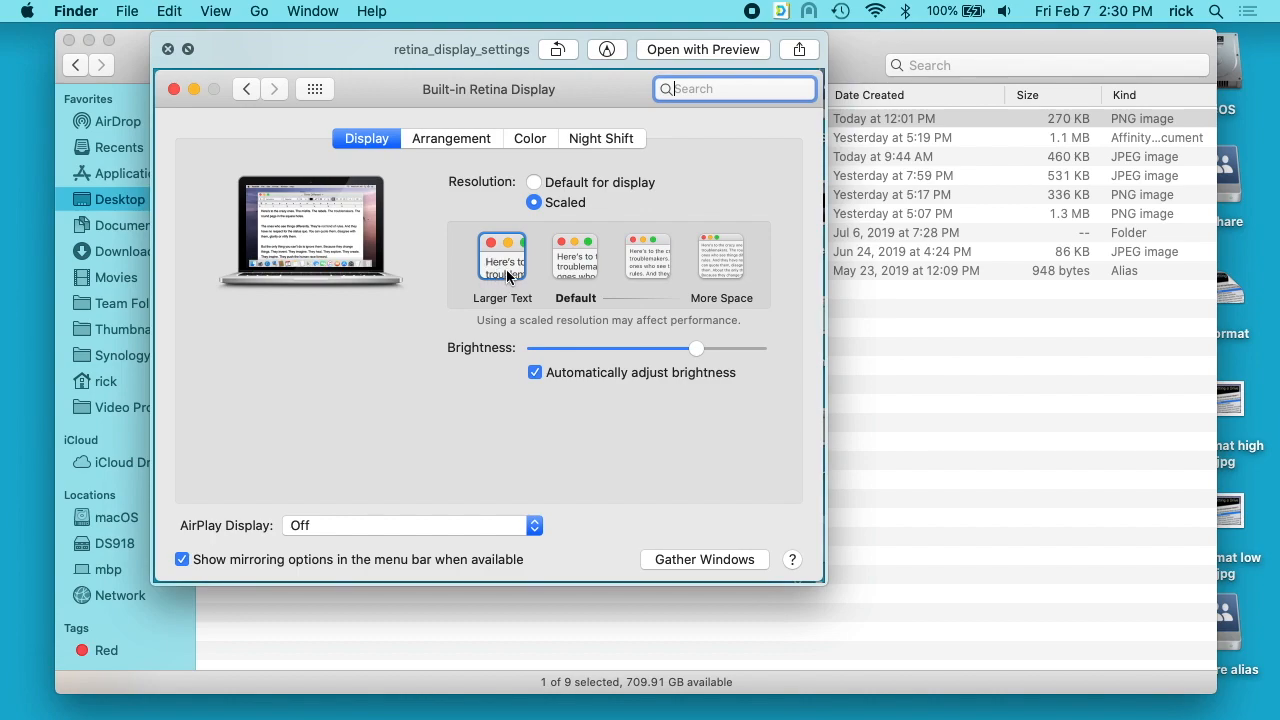
mouse_move(162, 60)
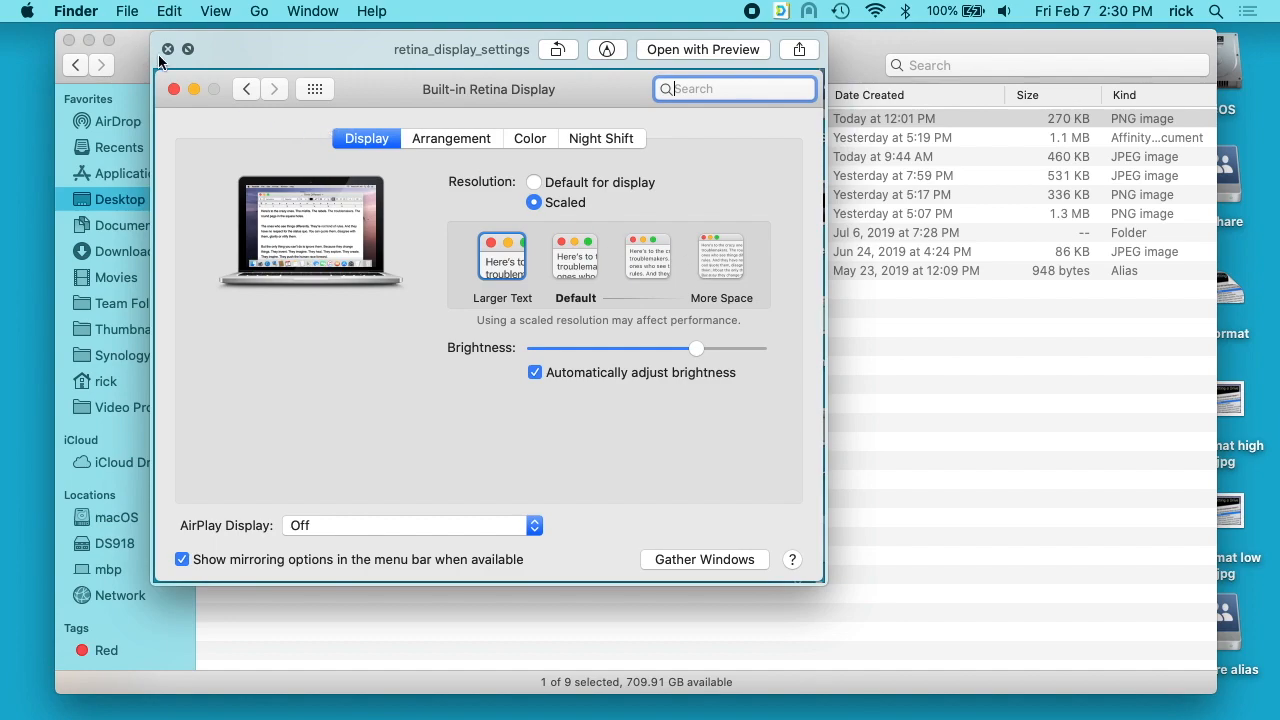
mouse_move(158, 62)
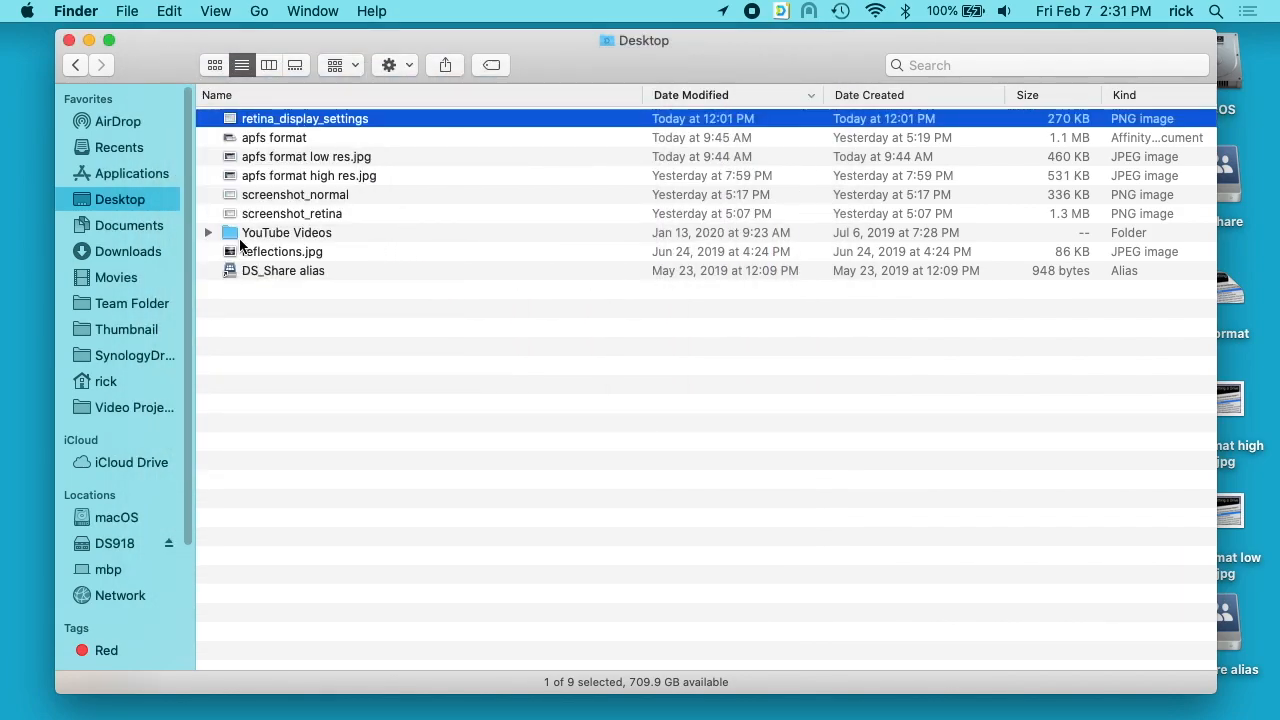
left_click(296, 194)
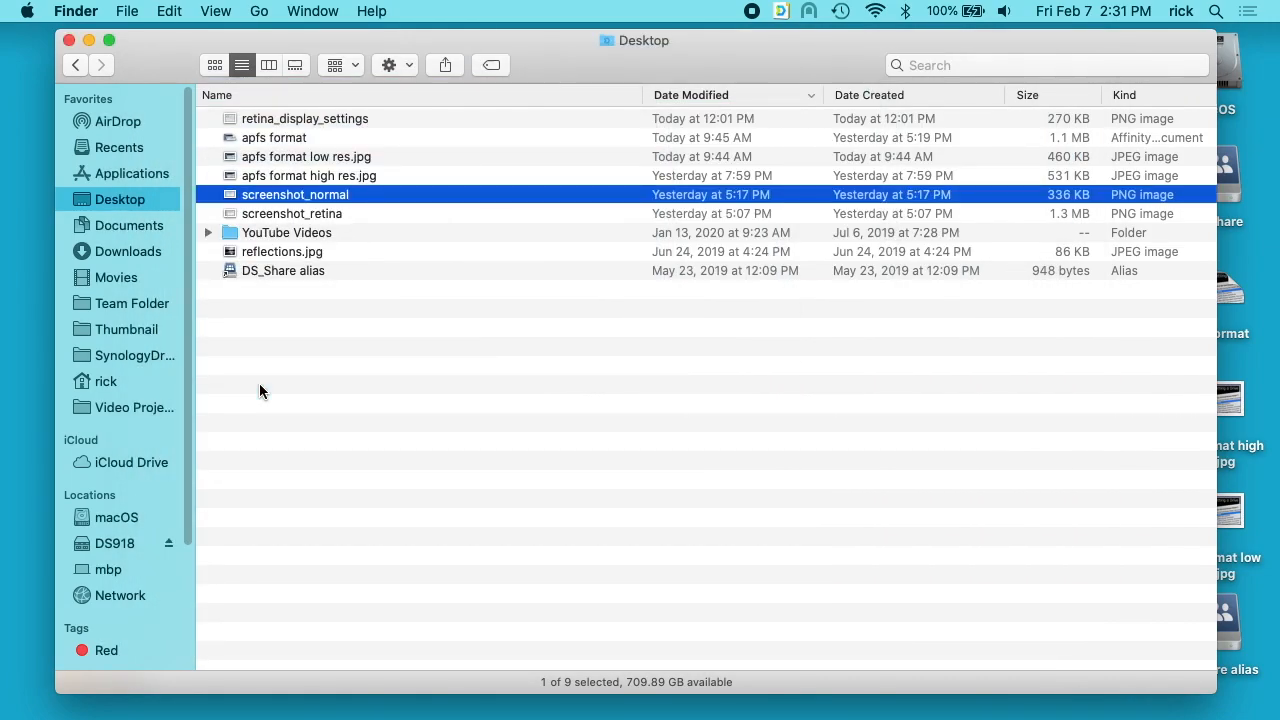
mouse_move(332, 224)
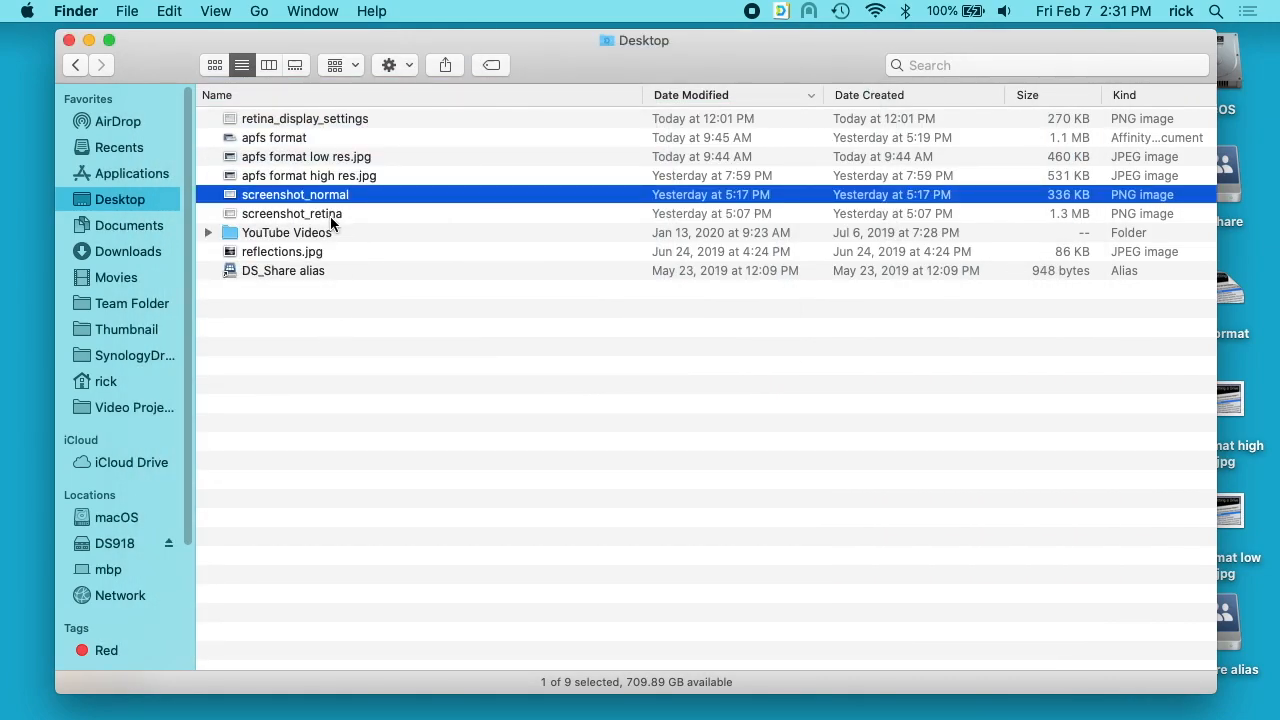
left_click(308, 156)
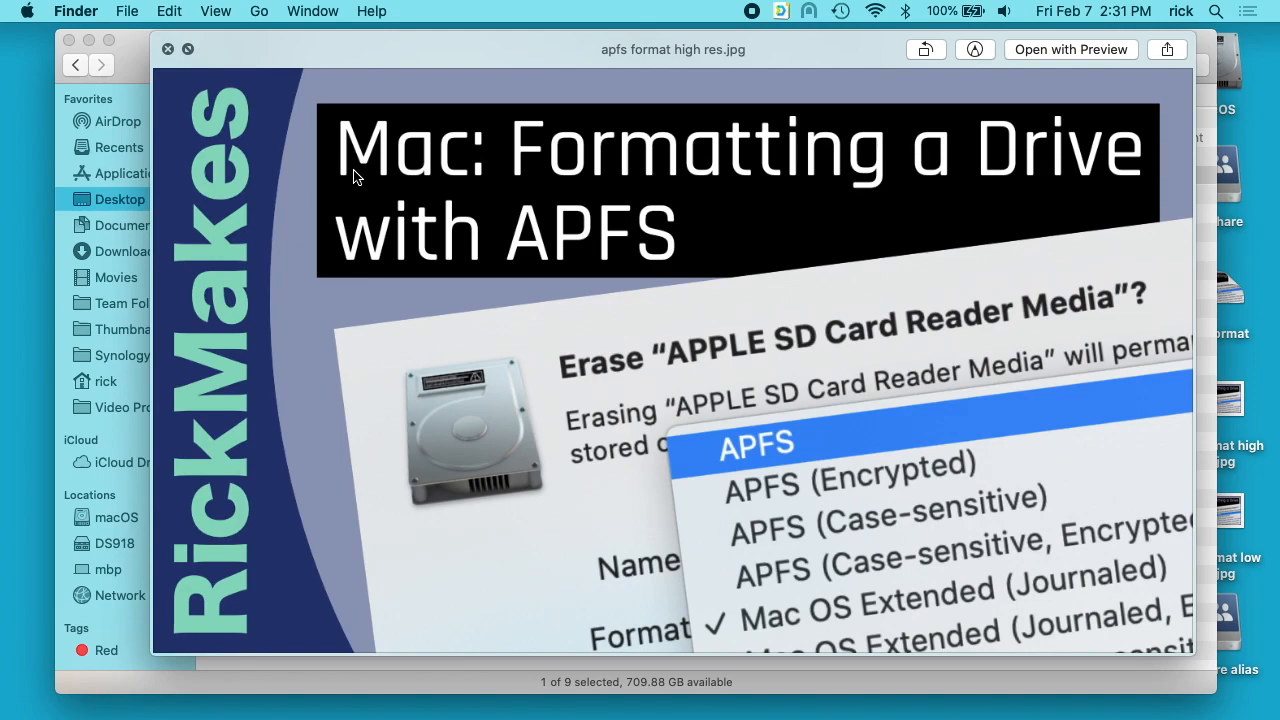
mouse_move(416, 258)
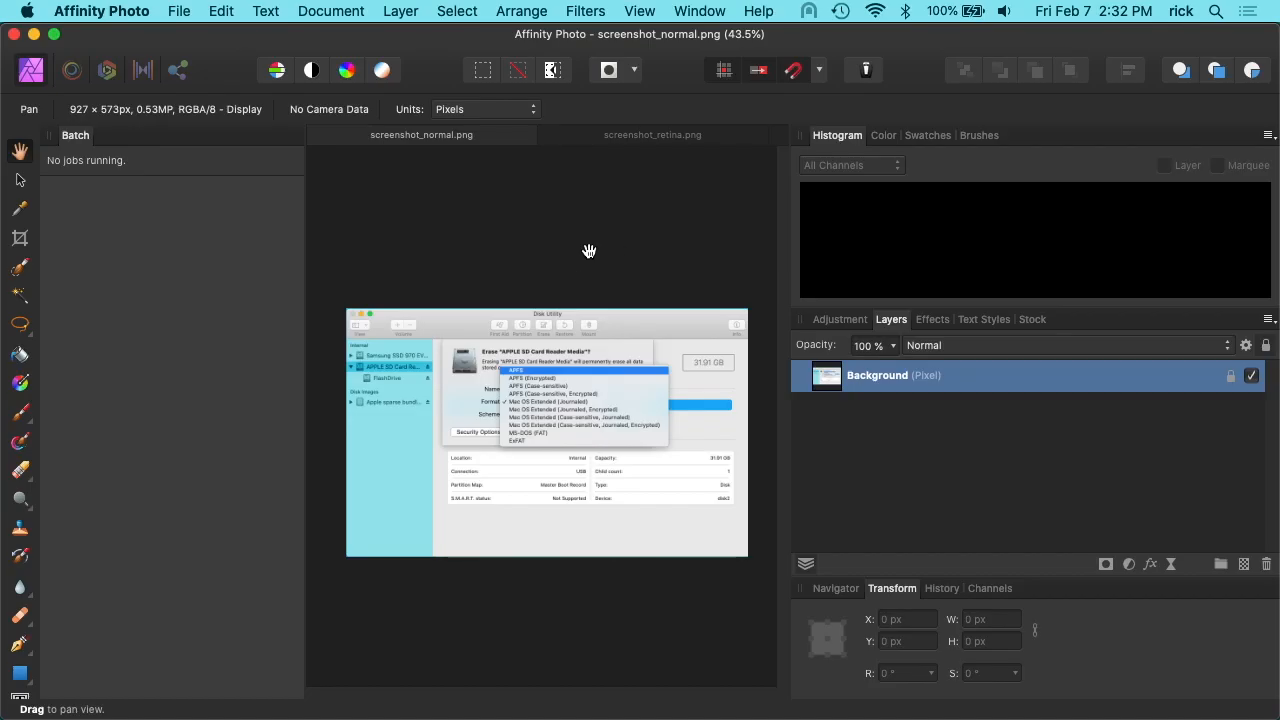
mouse_move(80, 156)
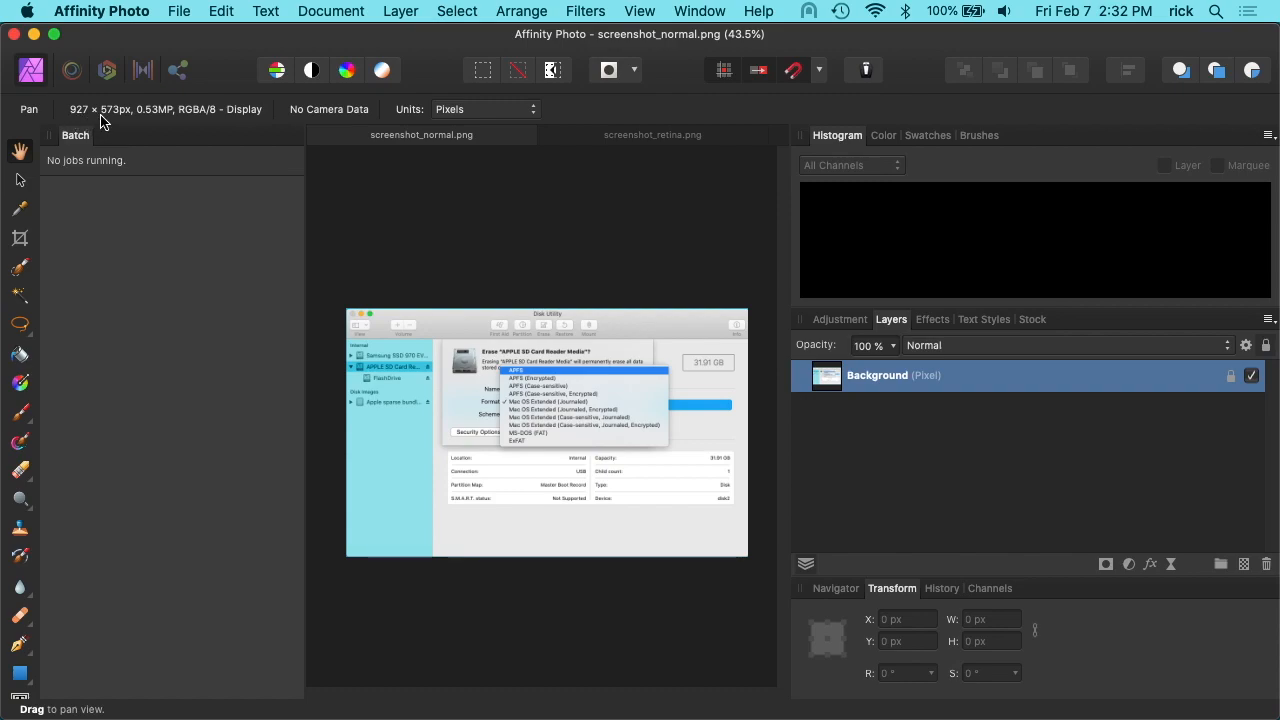
- Switch between the 927×573 screenshot and screenshot_retina.png at 1856×1144 to compare dimensions
left_click(628, 136)
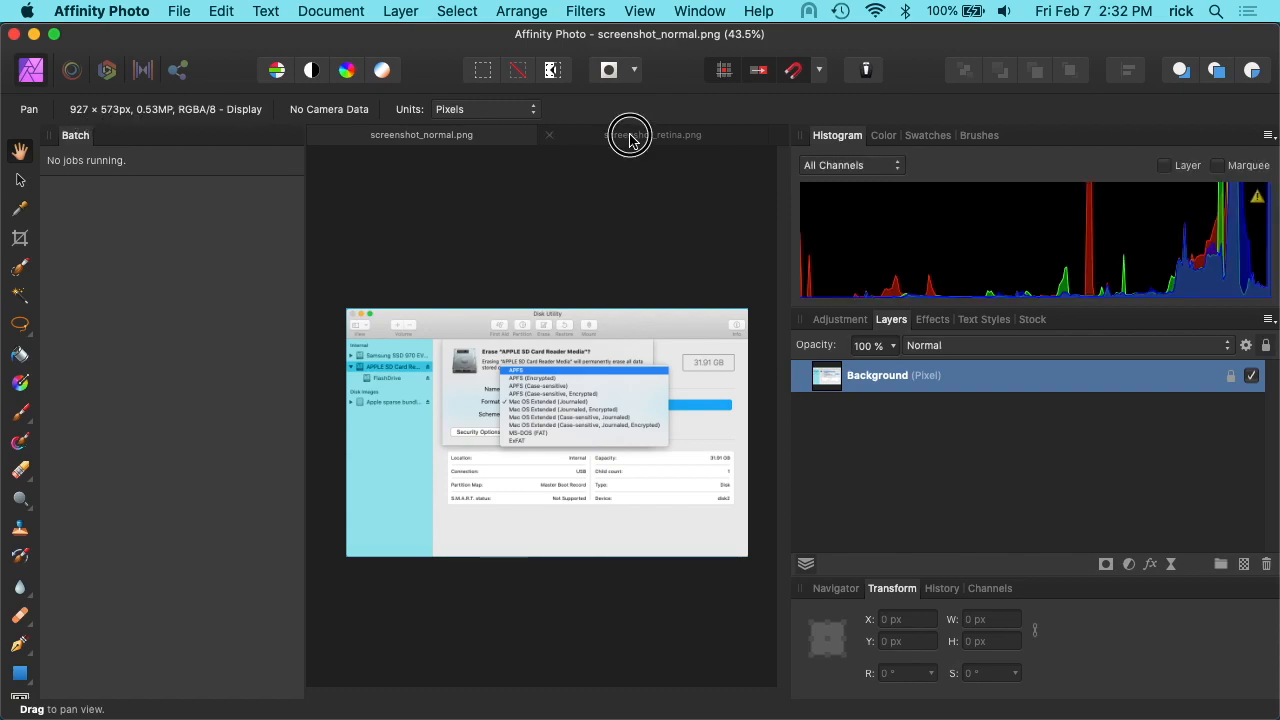
left_click(652, 136)
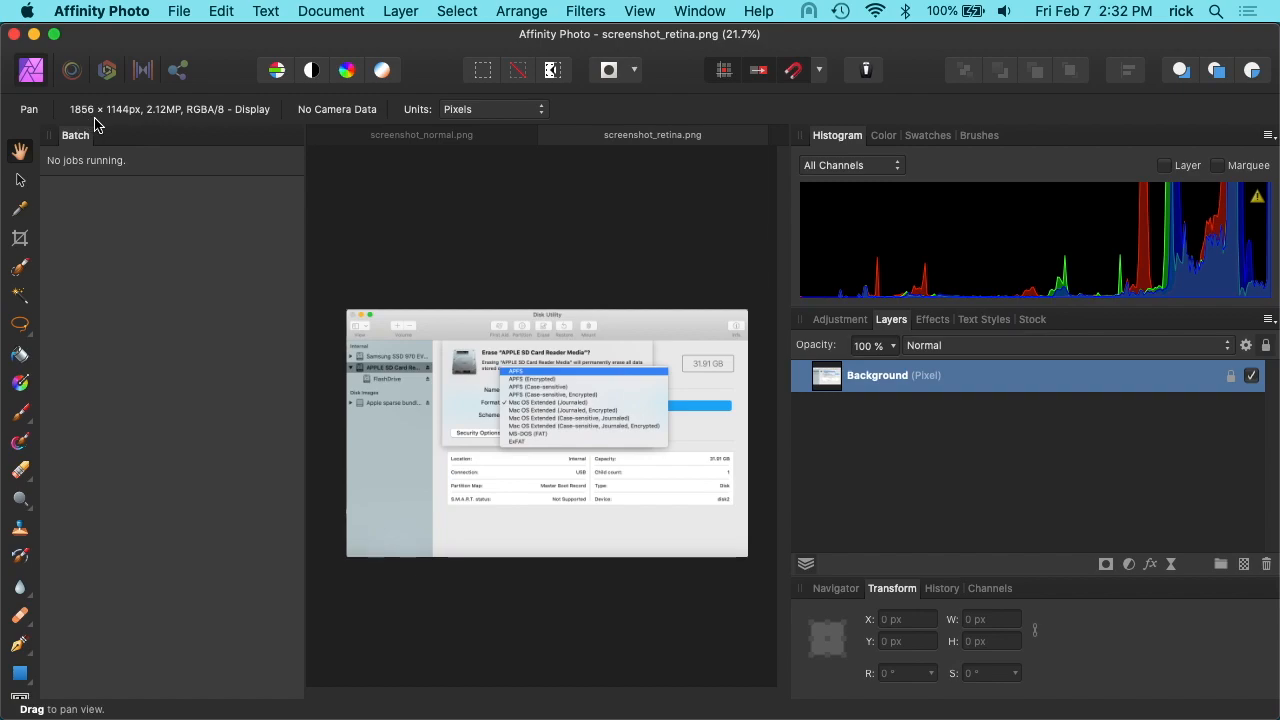
mouse_move(124, 122)
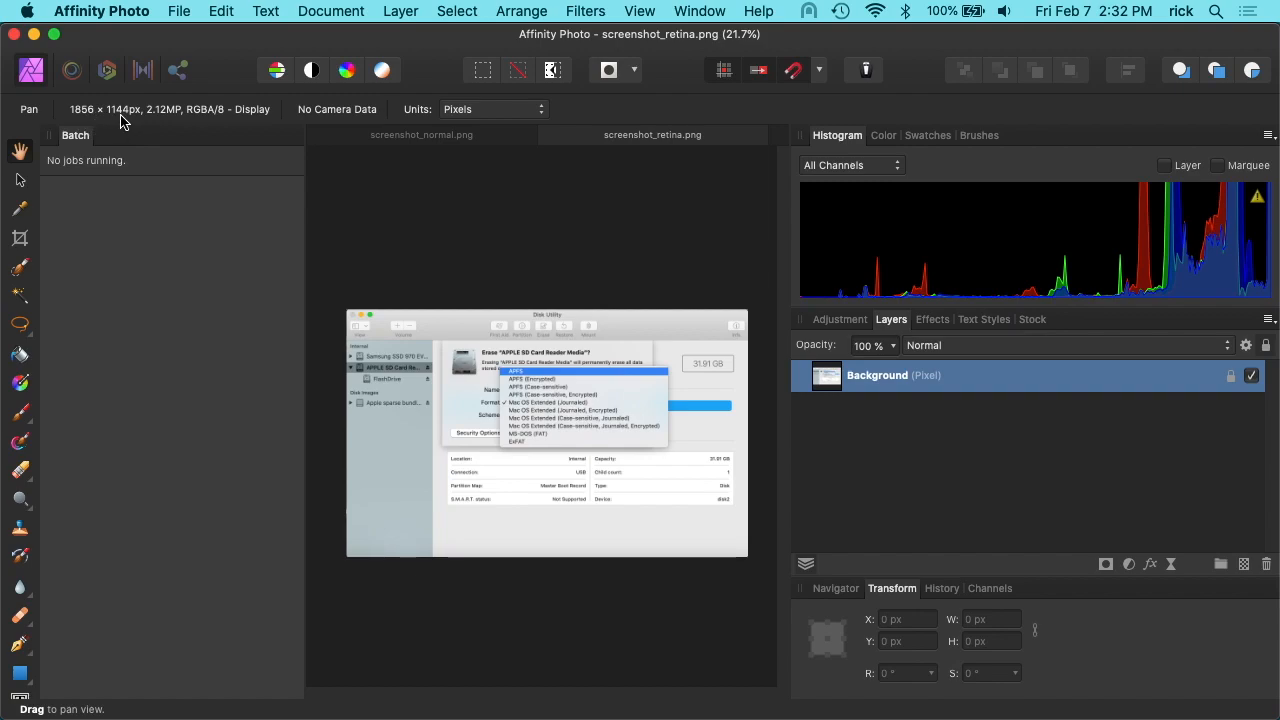
mouse_move(640, 144)
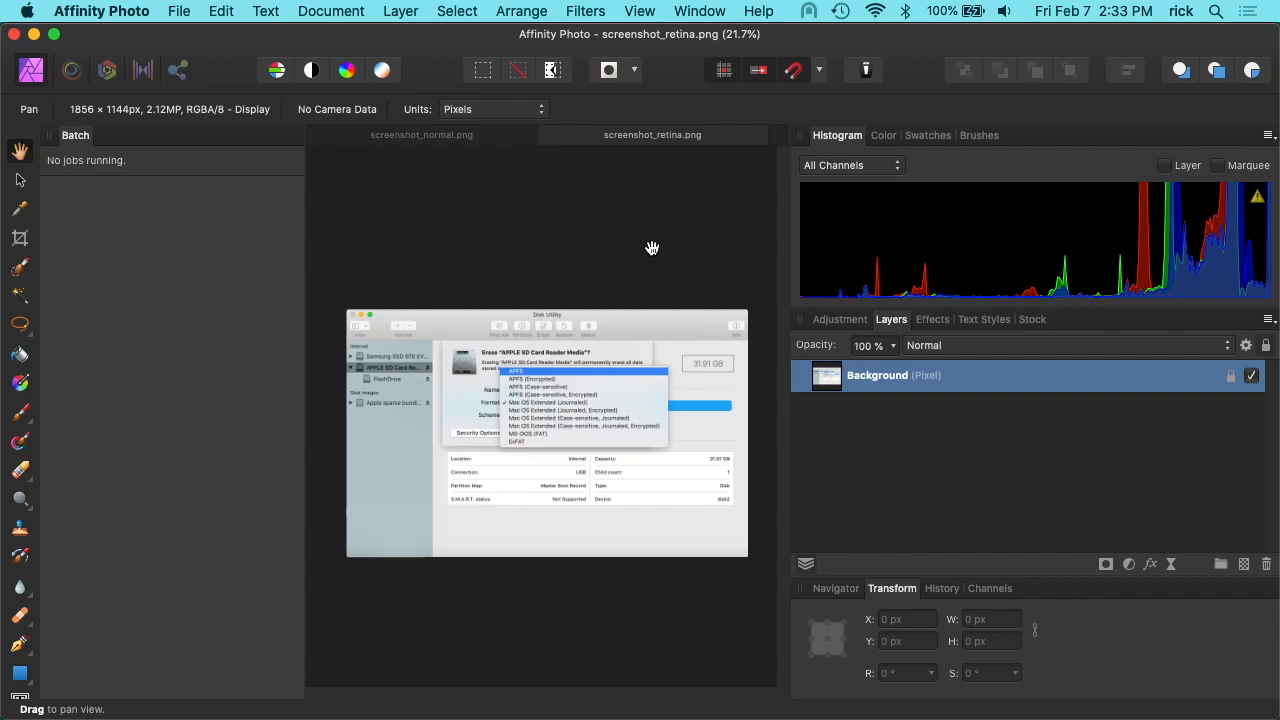
mouse_move(178, 160)
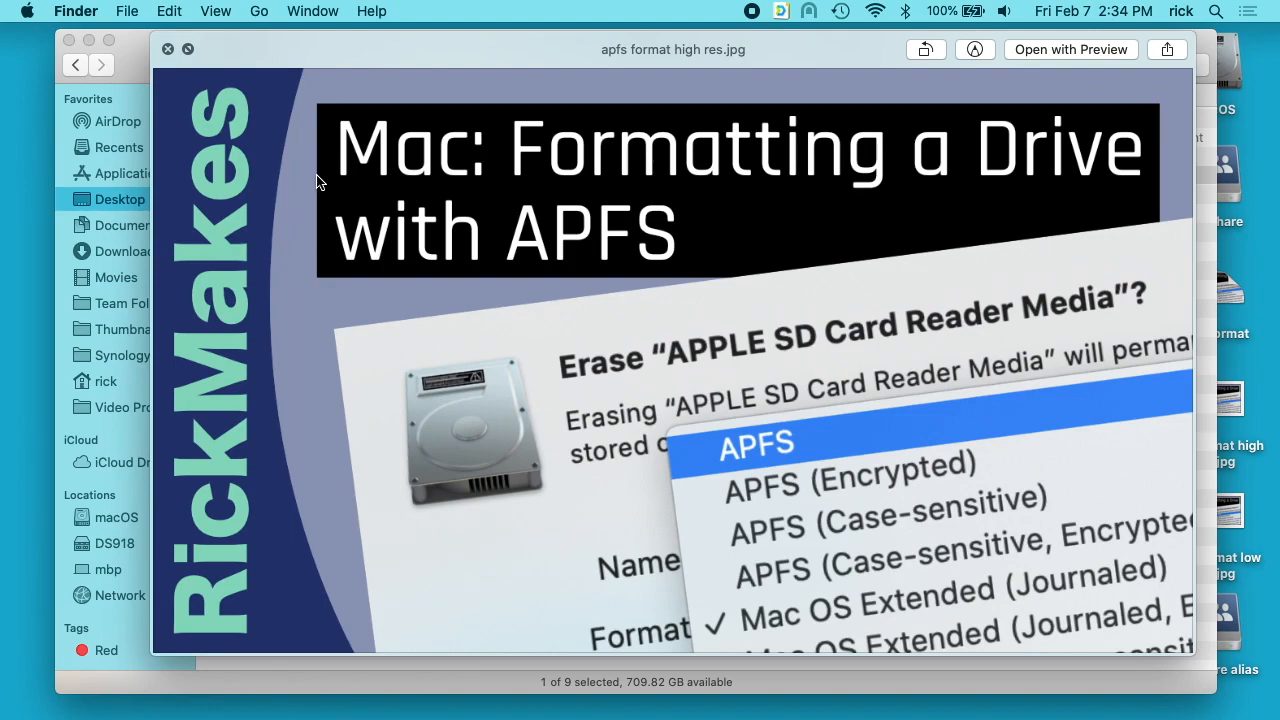
mouse_move(572, 356)
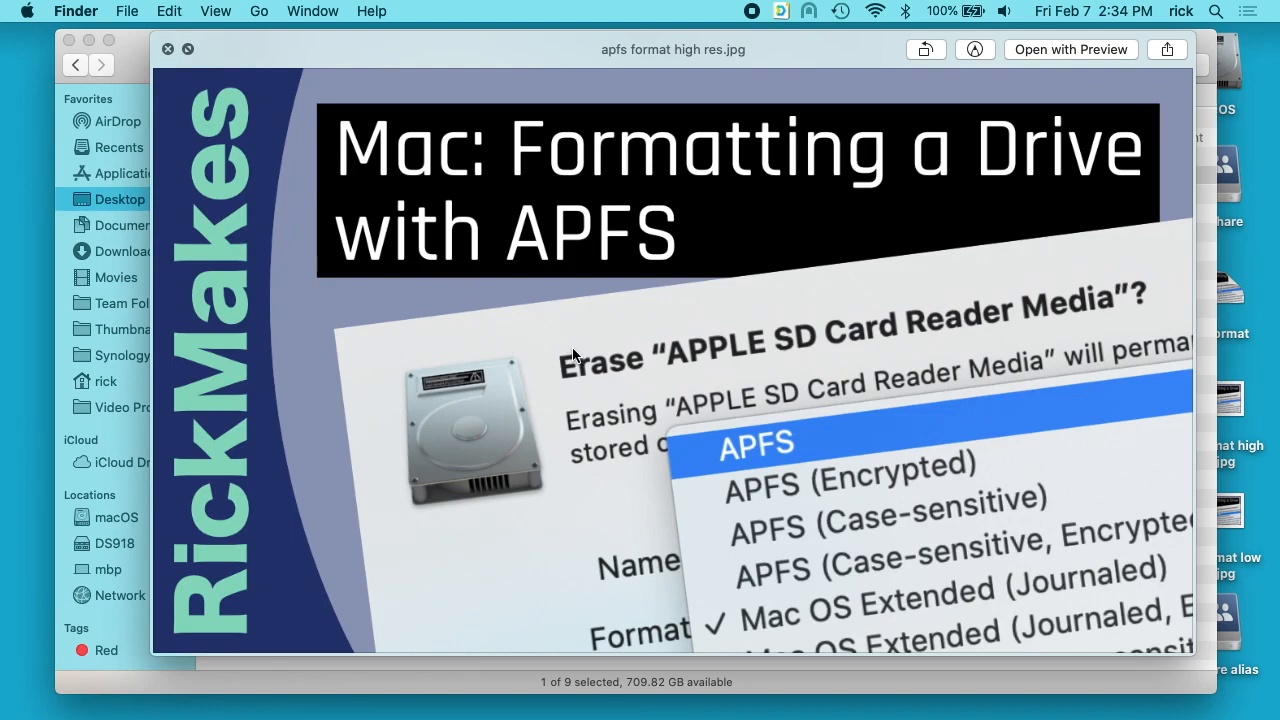